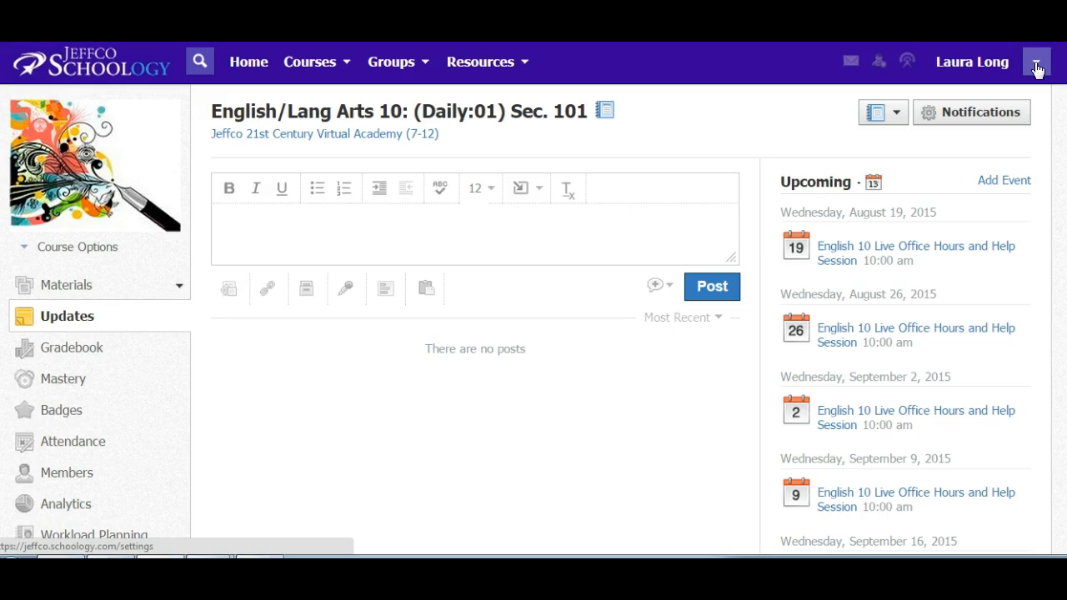
Choose Account Settings from the dropdown beside your name in the top bar
{"action": "left_click", "coordinate": [1037, 62]}
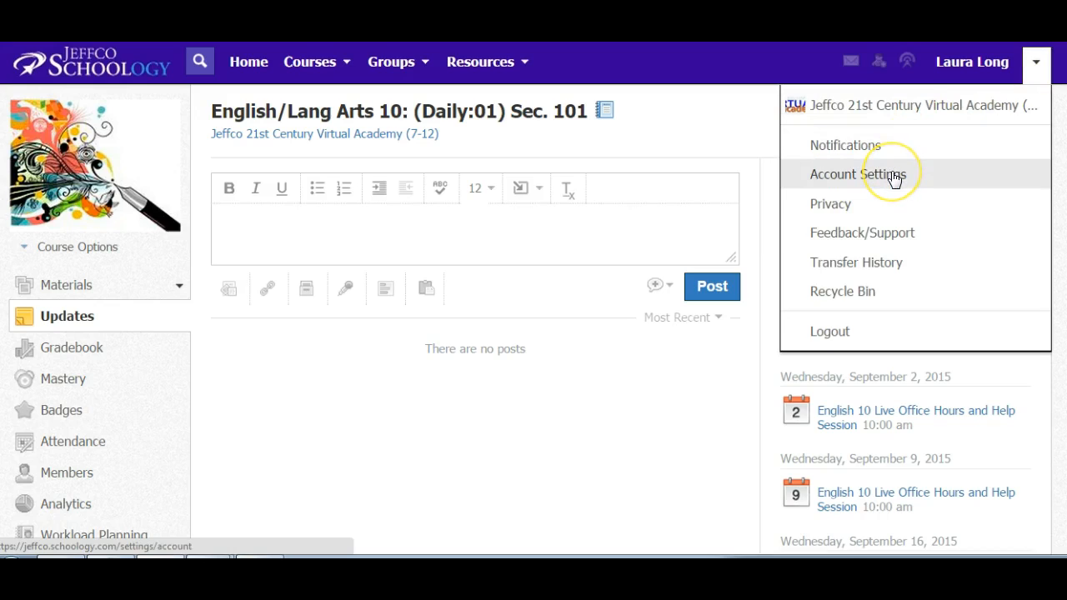
{"action": "mouse_move", "coordinate": [740, 225]}
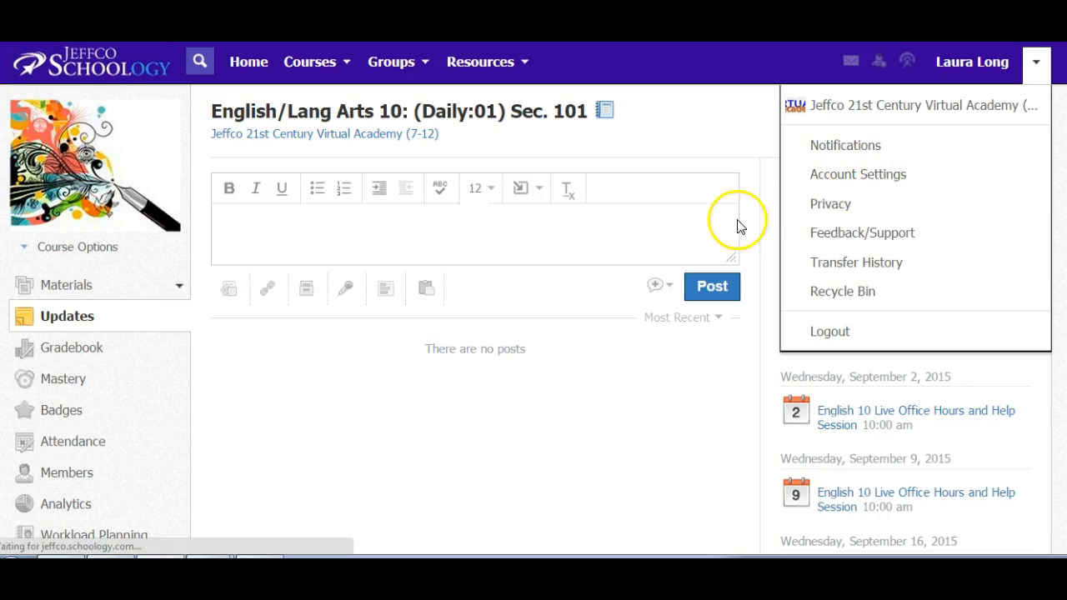
{"action": "left_click", "coordinate": [858, 174]}
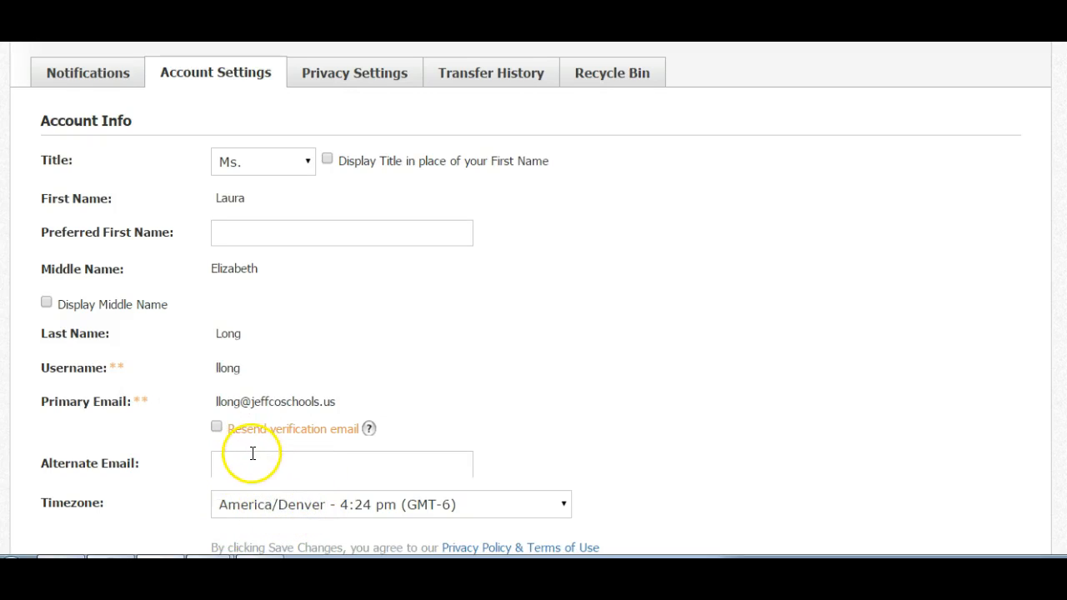
{"action": "mouse_move", "coordinate": [234, 283]}
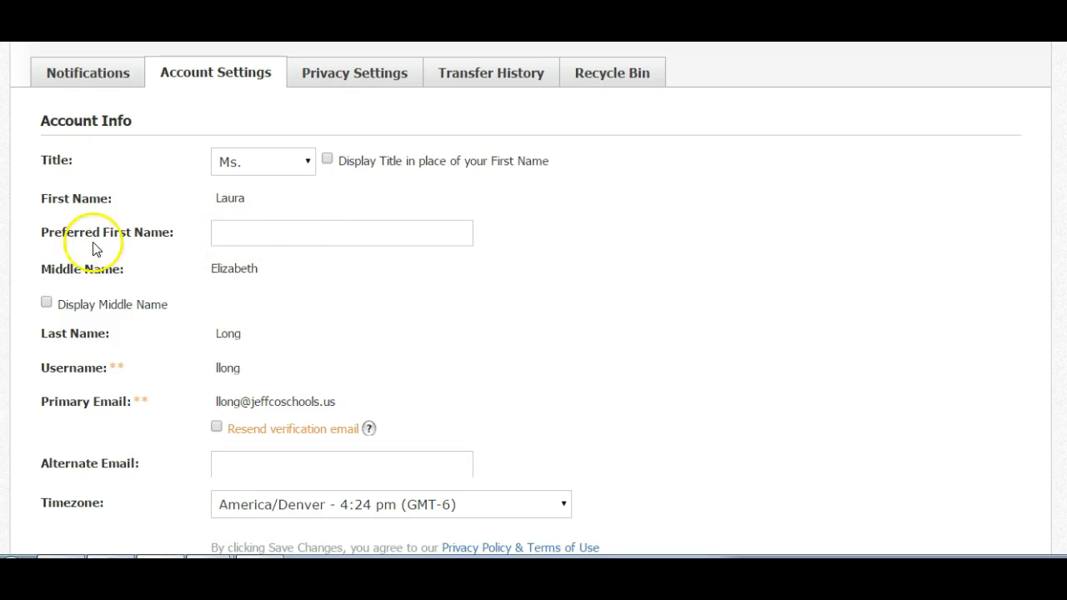
{"action": "mouse_move", "coordinate": [248, 161]}
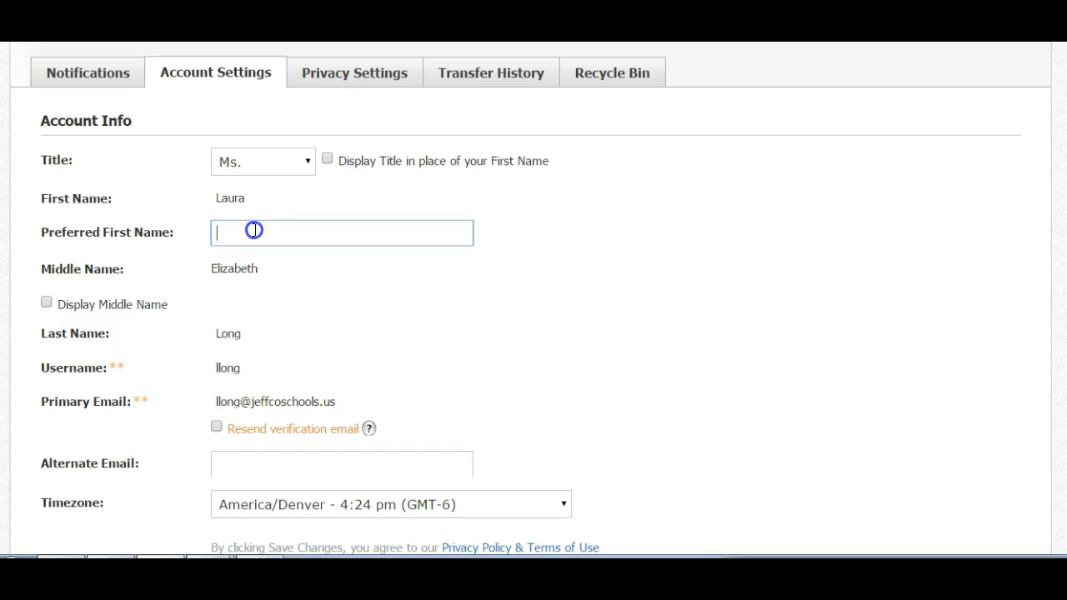
Enter 'the Queen' as the preferred first name and save the changes
{"action": "type", "text": "the"}
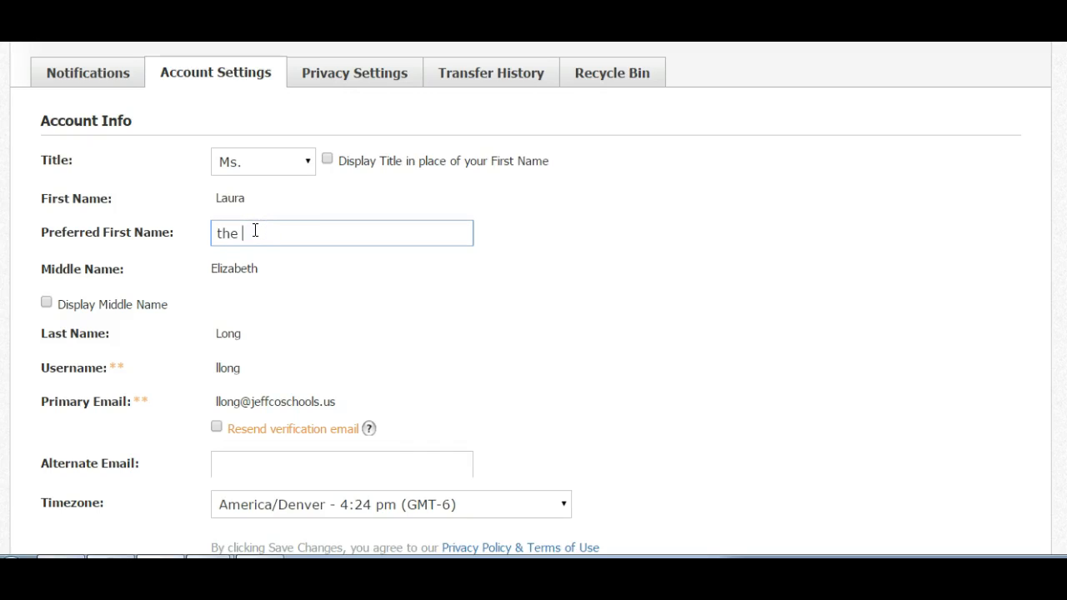
{"action": "type", "text": "Queen"}
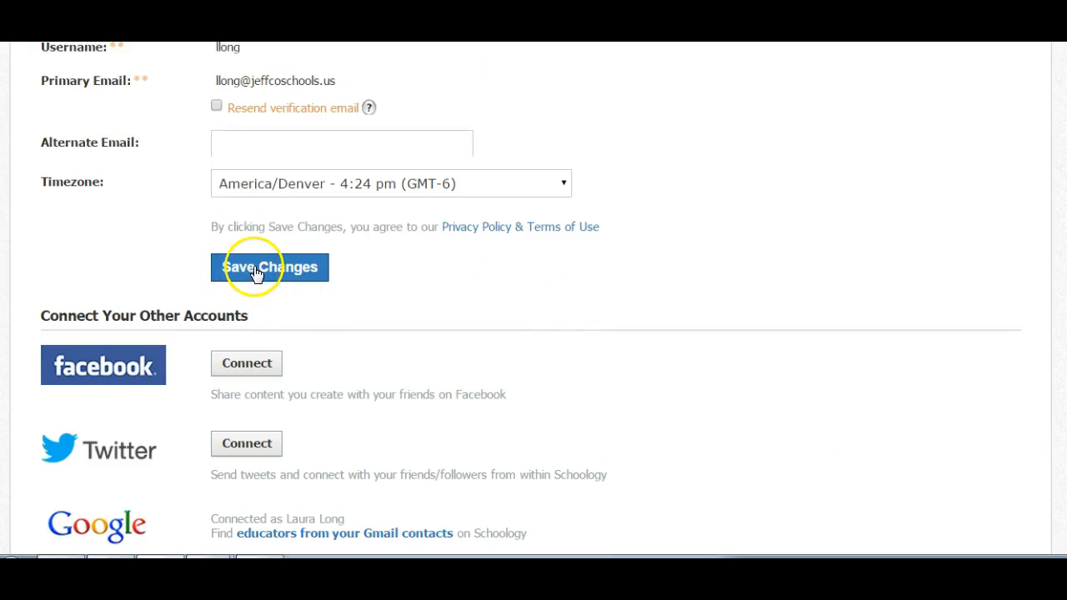
{"action": "left_click", "coordinate": [270, 267]}
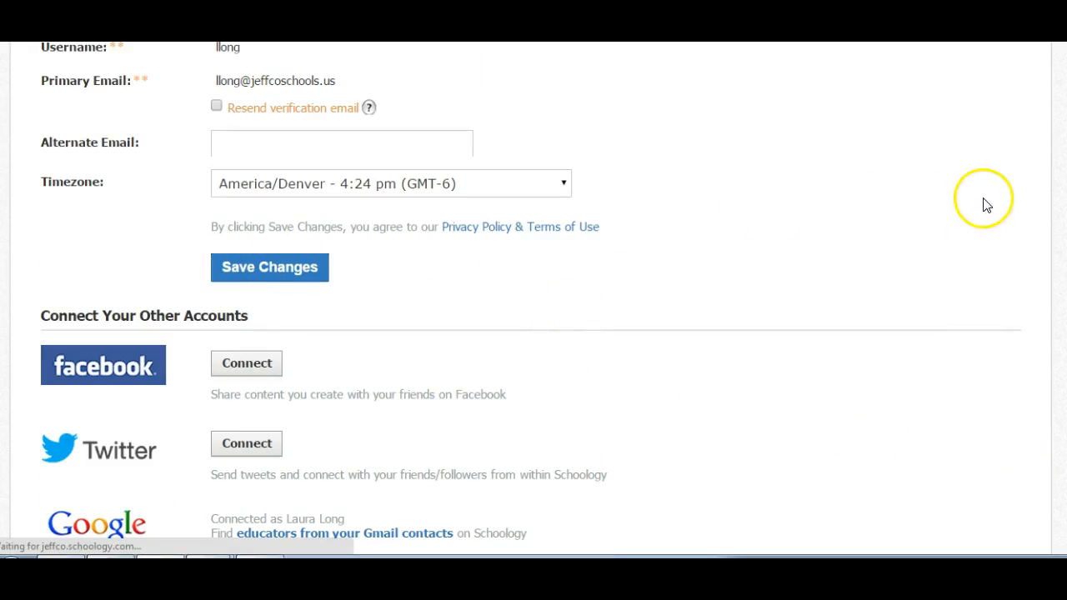
{"action": "left_click", "coordinate": [269, 267]}
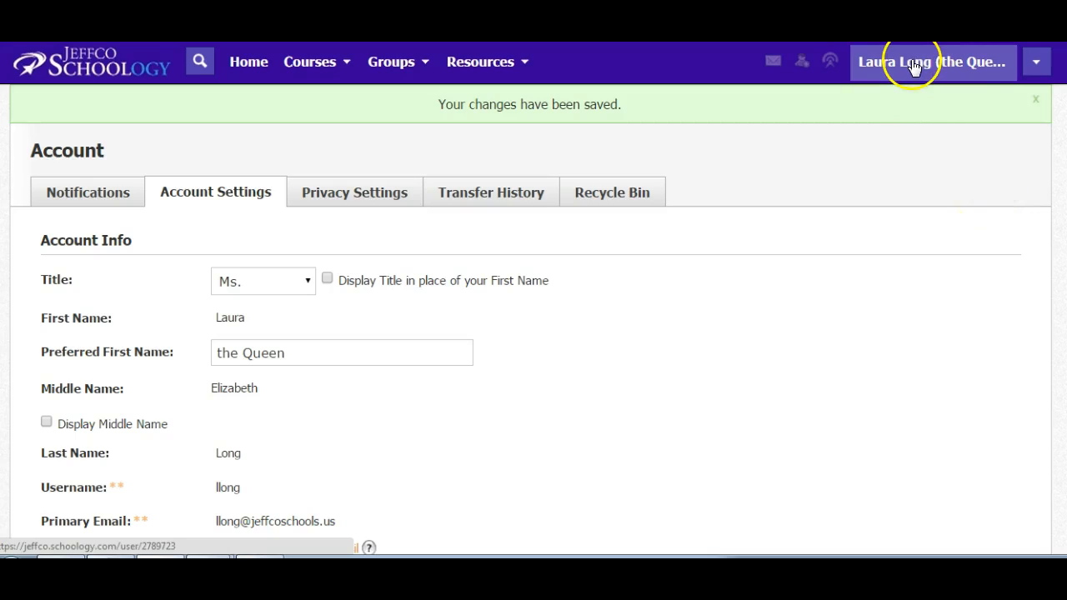
{"action": "mouse_move", "coordinate": [921, 65]}
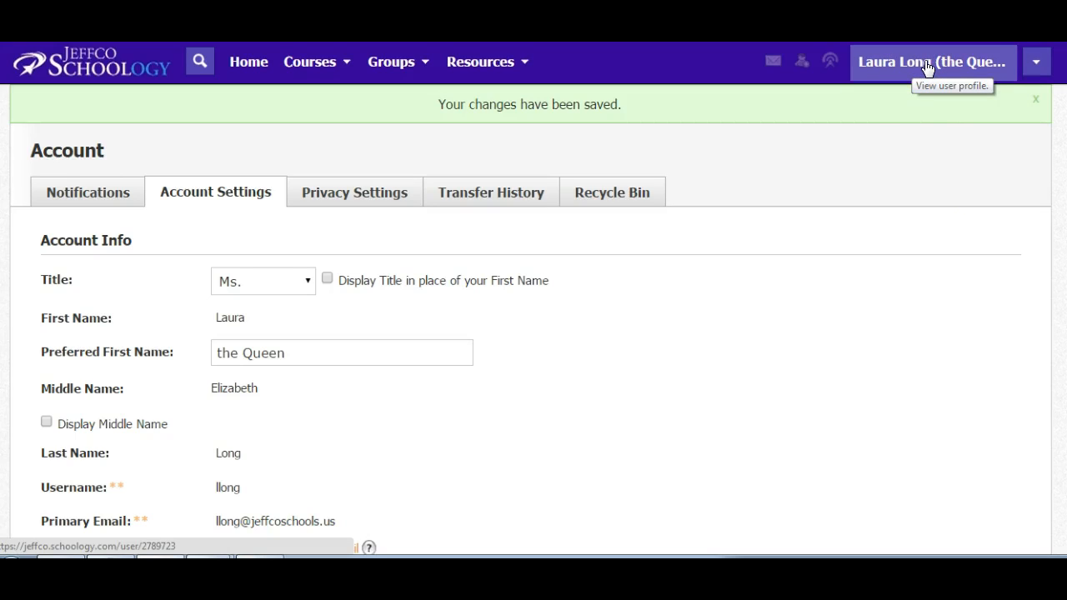
Clear the 'the Queen' preferred first name and save the empty field
{"action": "left_click", "coordinate": [1036, 61]}
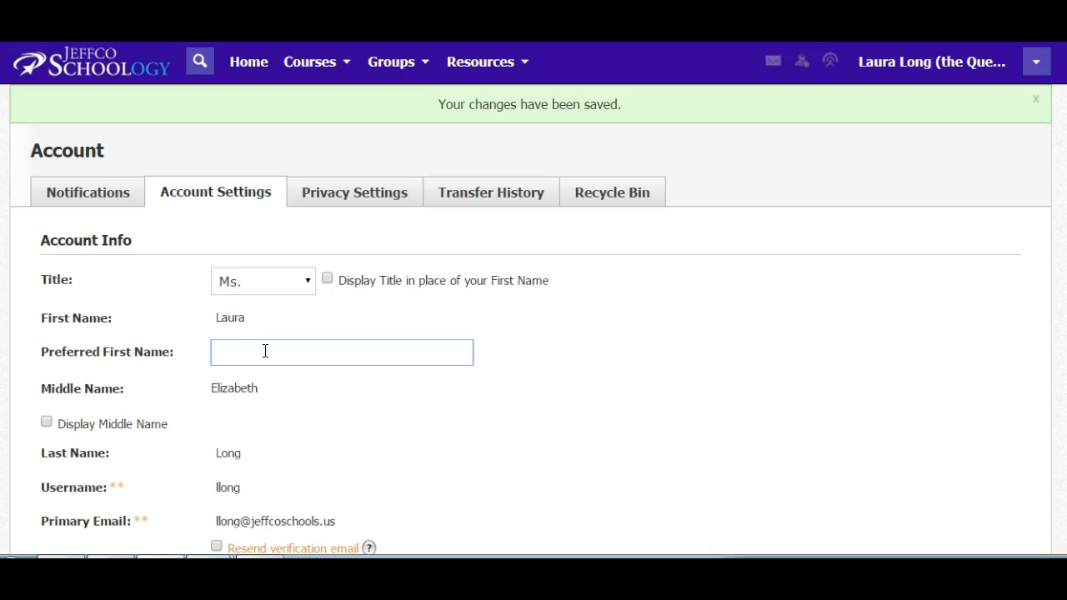
{"action": "mouse_move", "coordinate": [205, 193]}
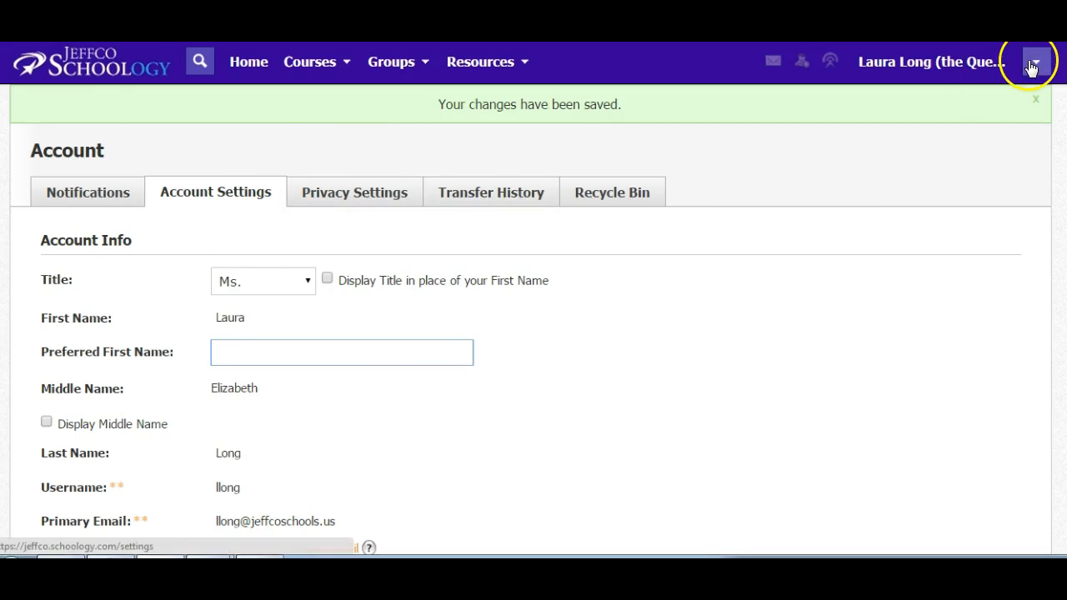
{"action": "scroll", "scroll_direction": "down", "scroll_amount": 3}
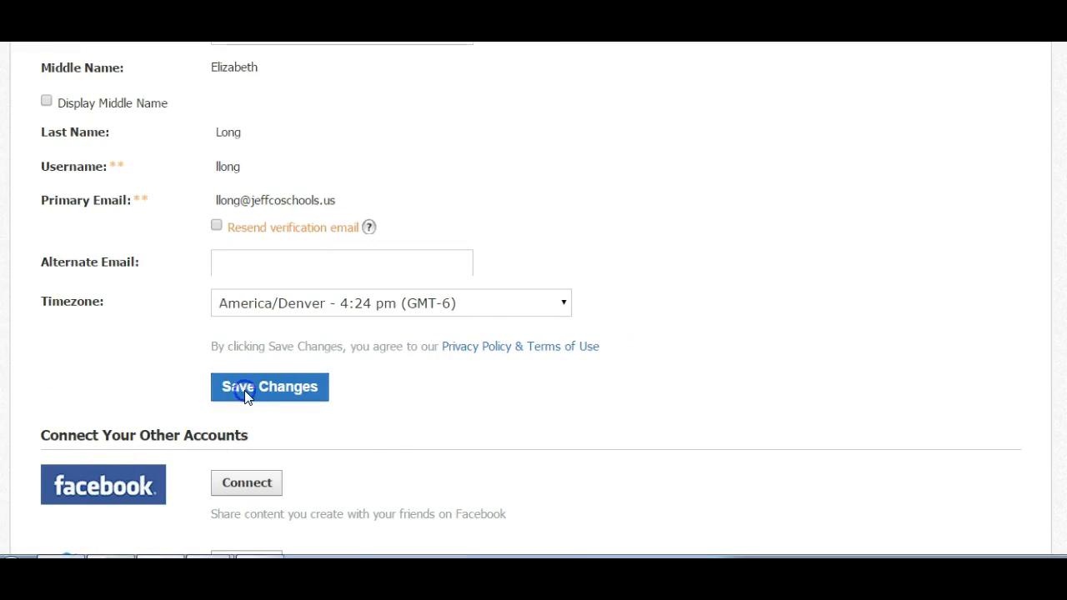
{"action": "left_click", "coordinate": [269, 386]}
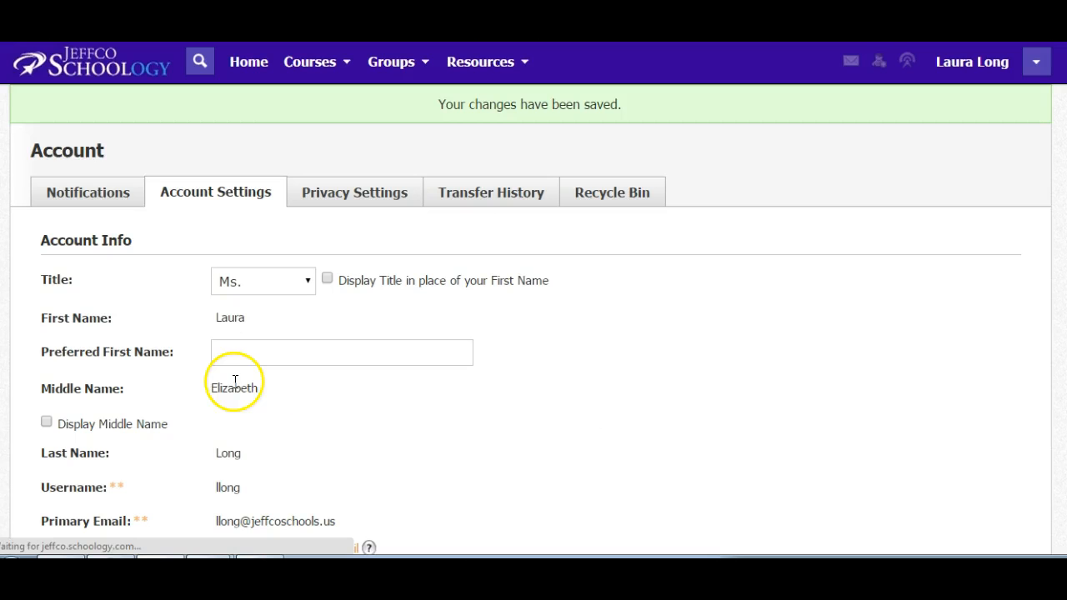